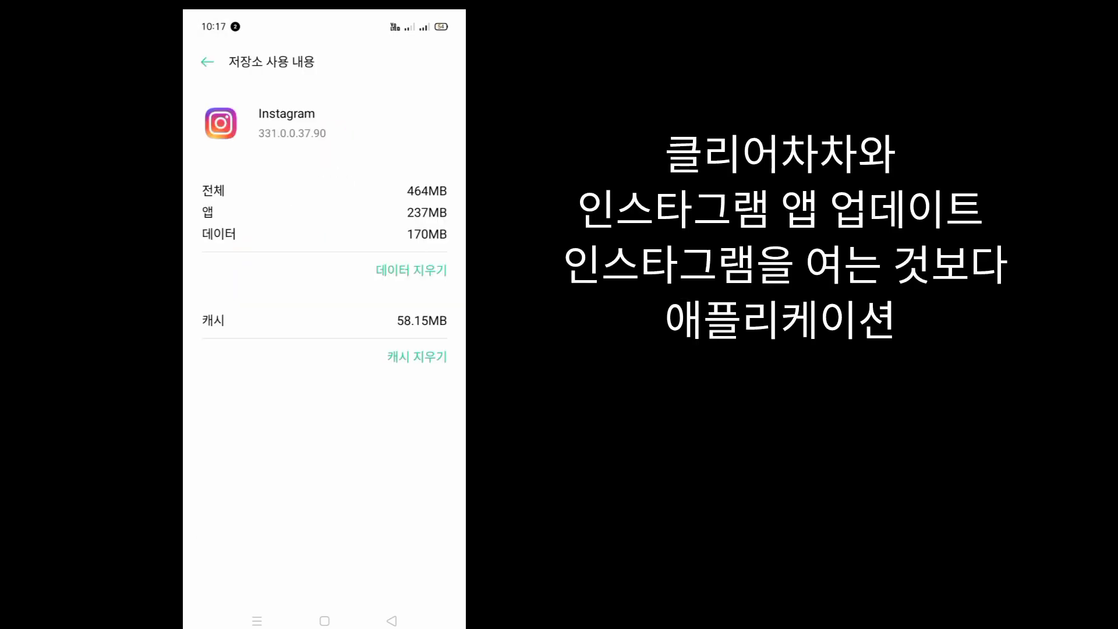
# Clear Instagram's 58.15MB cache down to 0B, then return to the home screen.
pyautogui.click(415, 352)
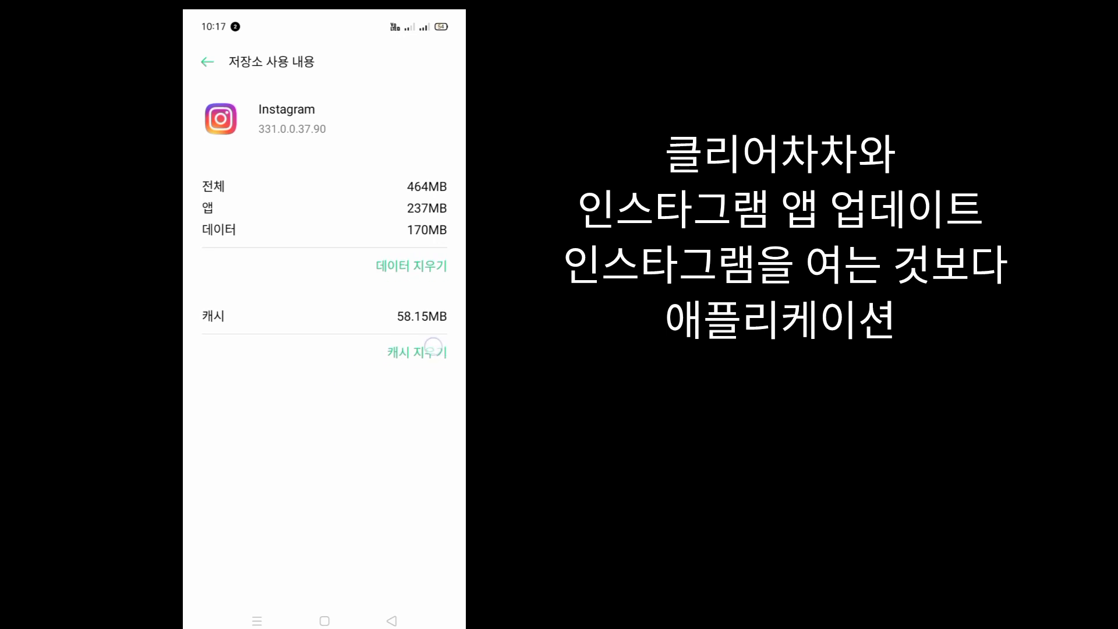
pyautogui.click(416, 350)
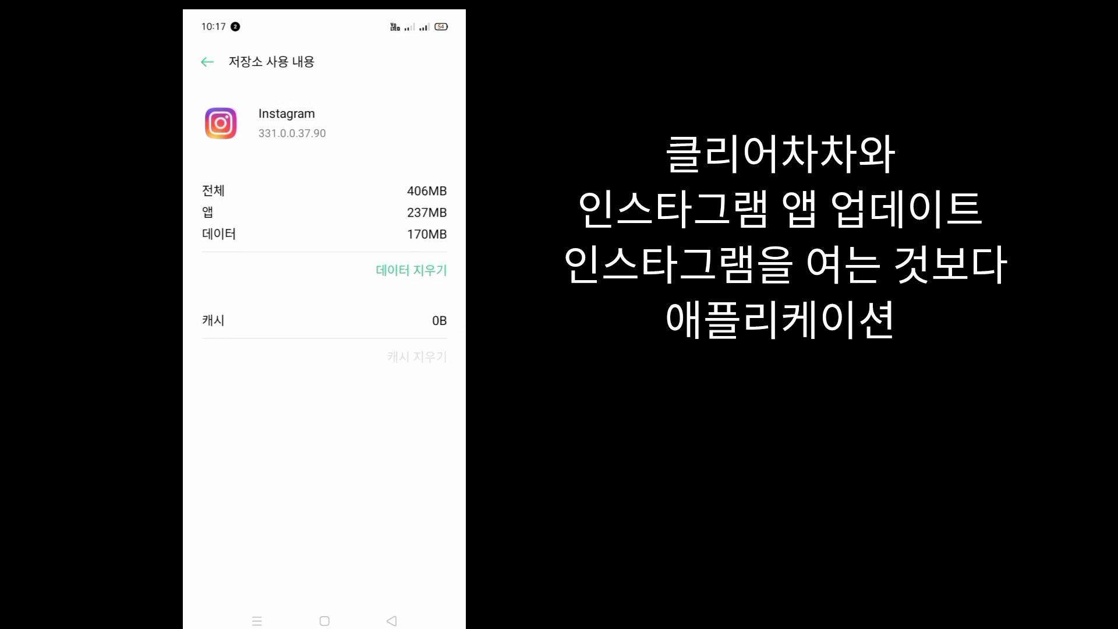
pyautogui.click(206, 61)
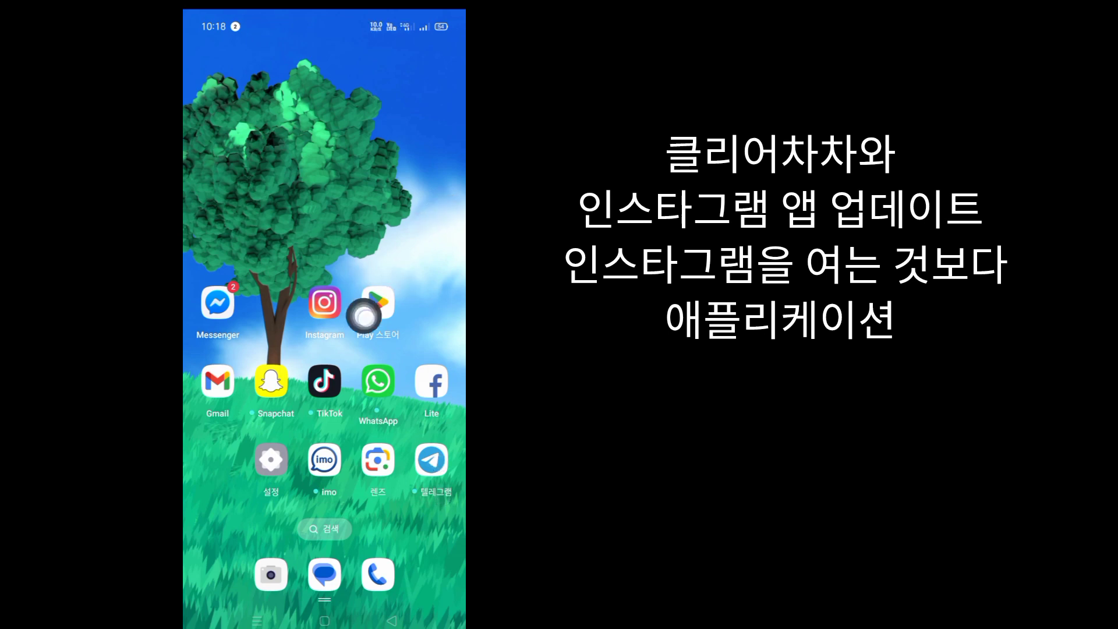
pyautogui.click(377, 307)
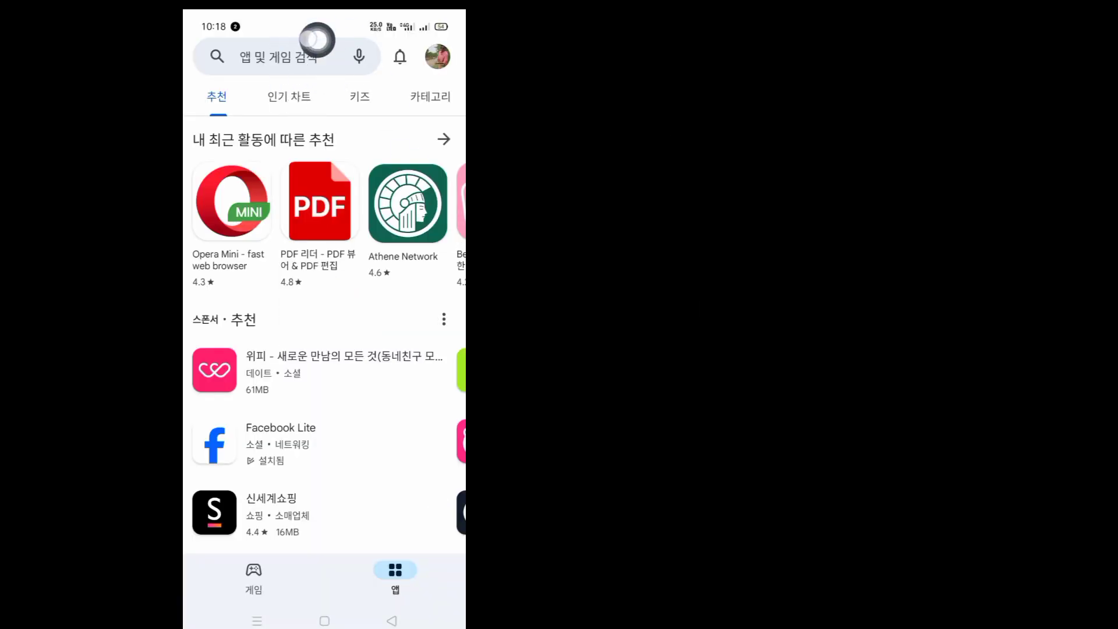
pyautogui.click(278, 56)
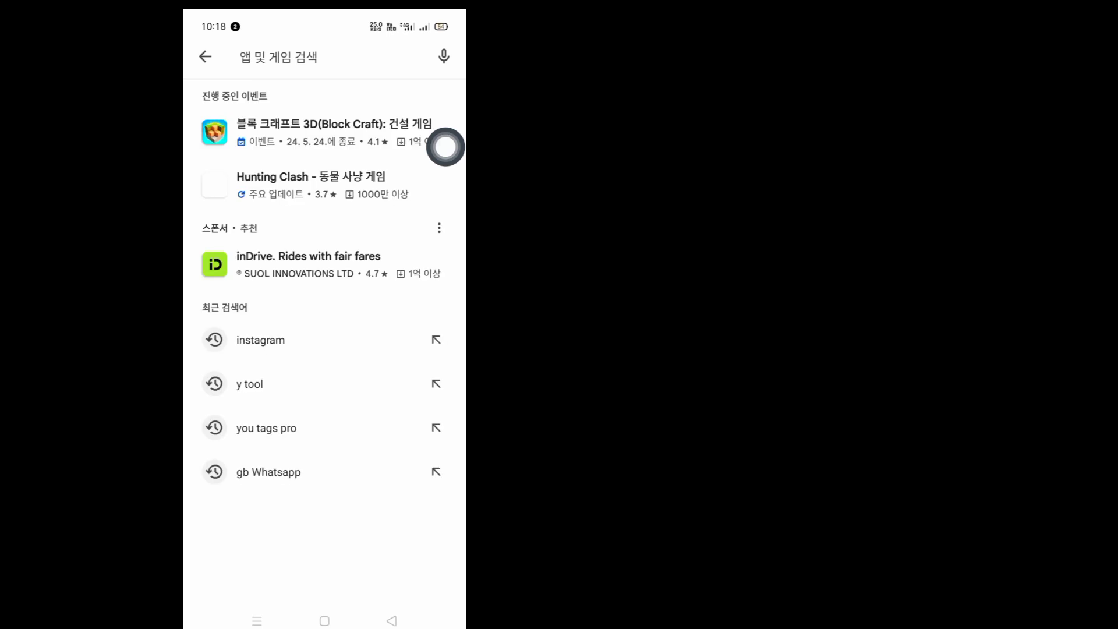
pyautogui.click(299, 57)
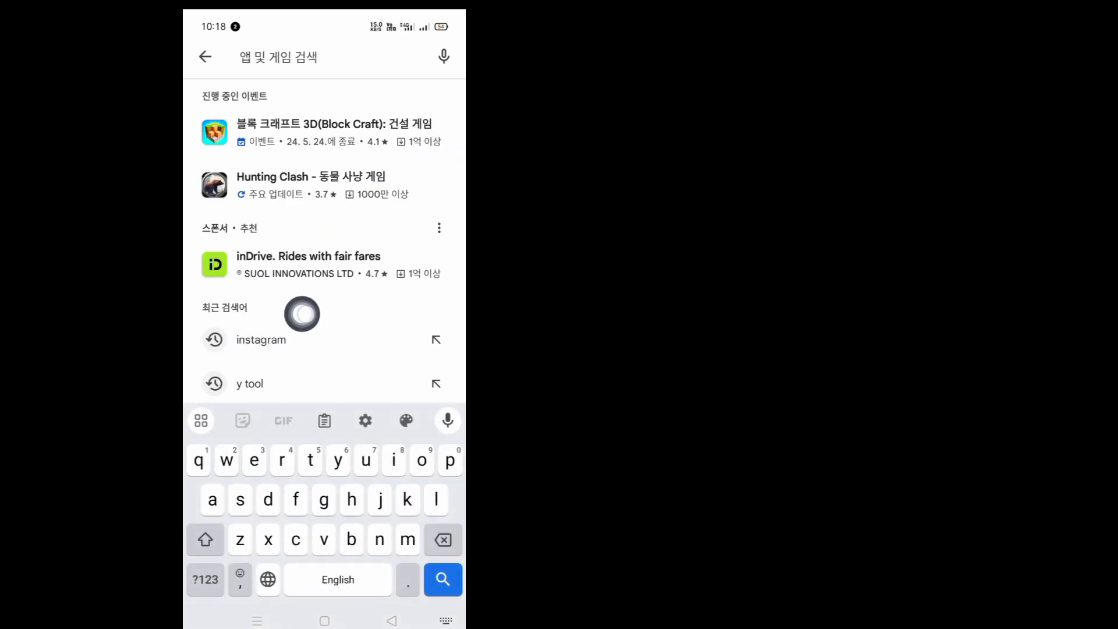
pyautogui.click(261, 340)
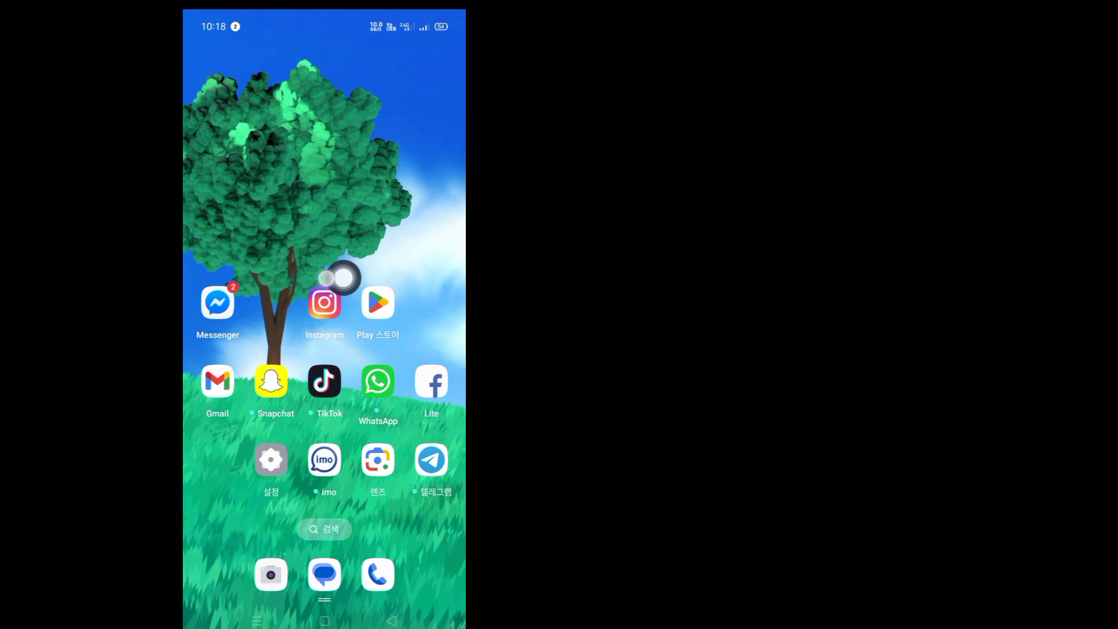
# Launch Instagram and scroll down three times through the home feed posts.
pyautogui.click(324, 303)
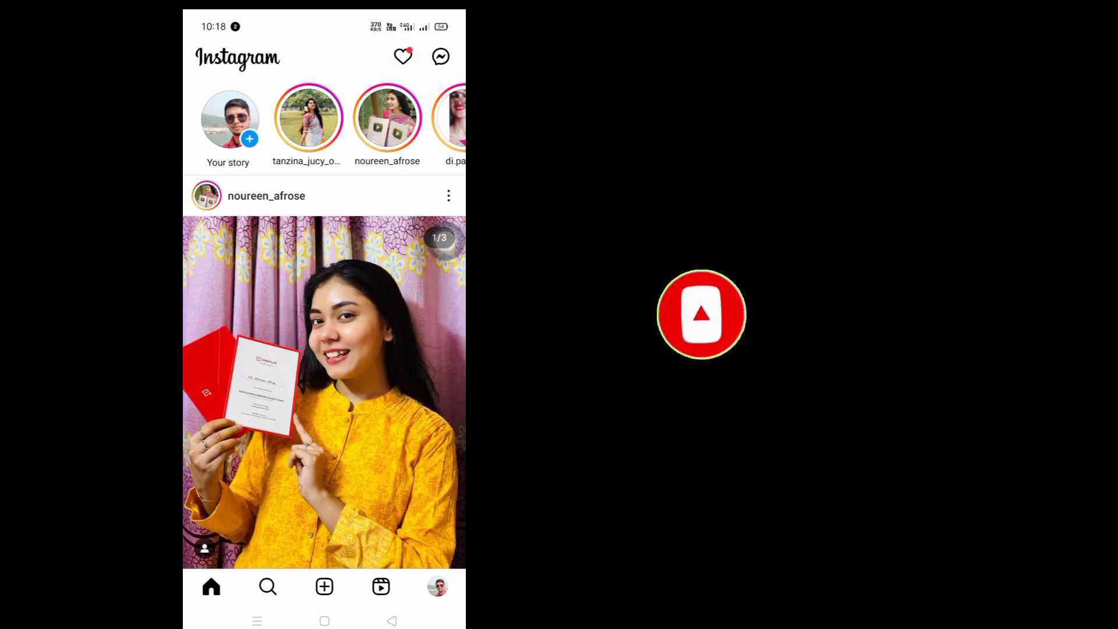
pyautogui.scroll(-3)
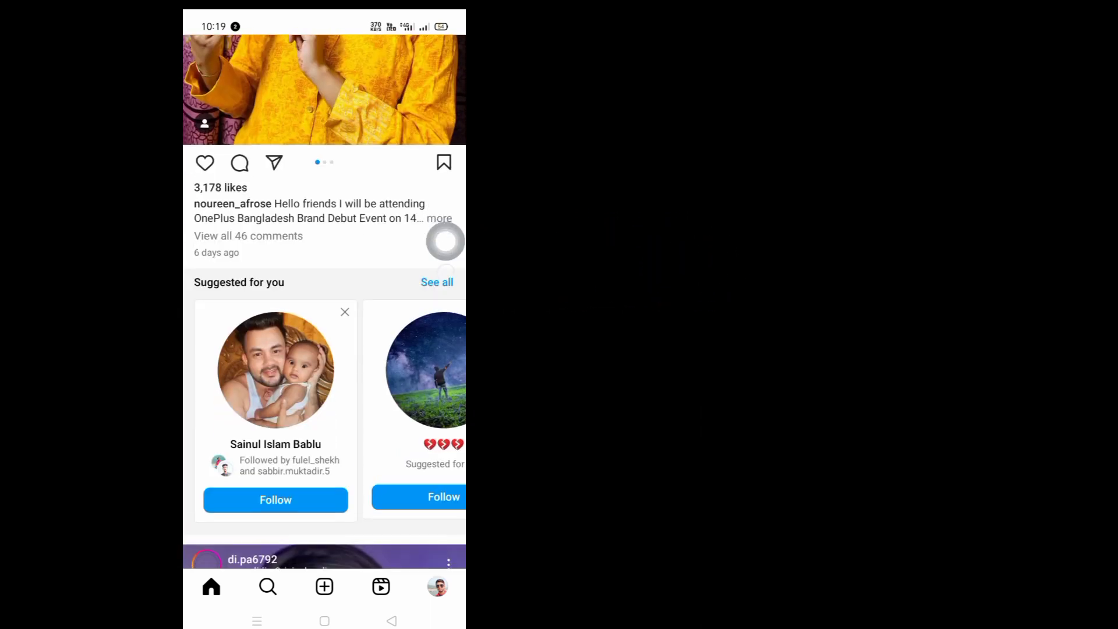
pyautogui.scroll(-3)
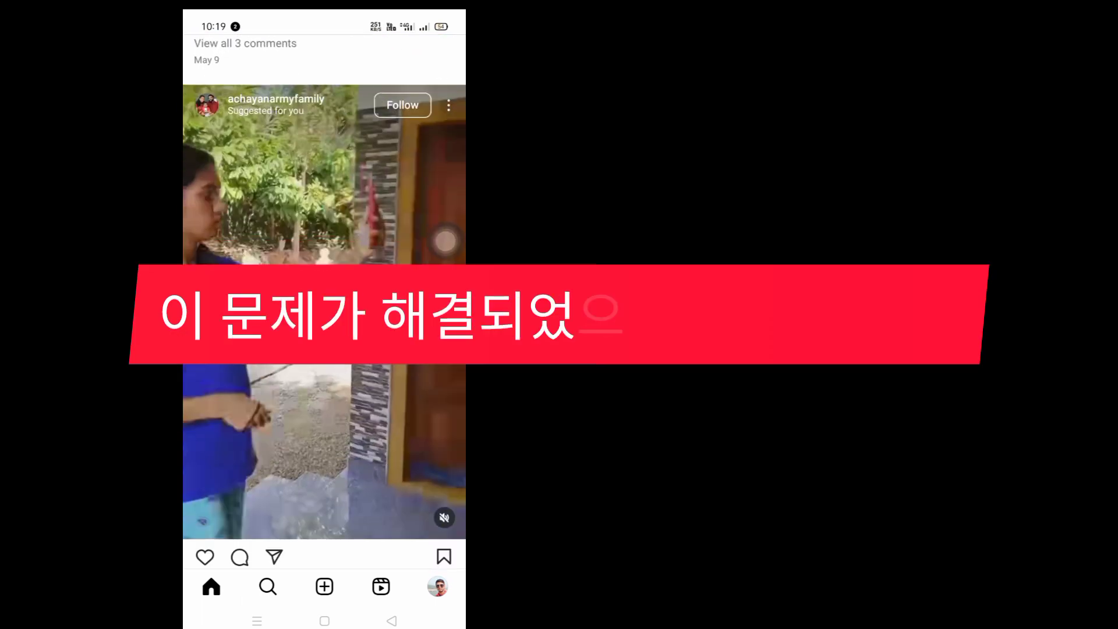
pyautogui.scroll(-3)
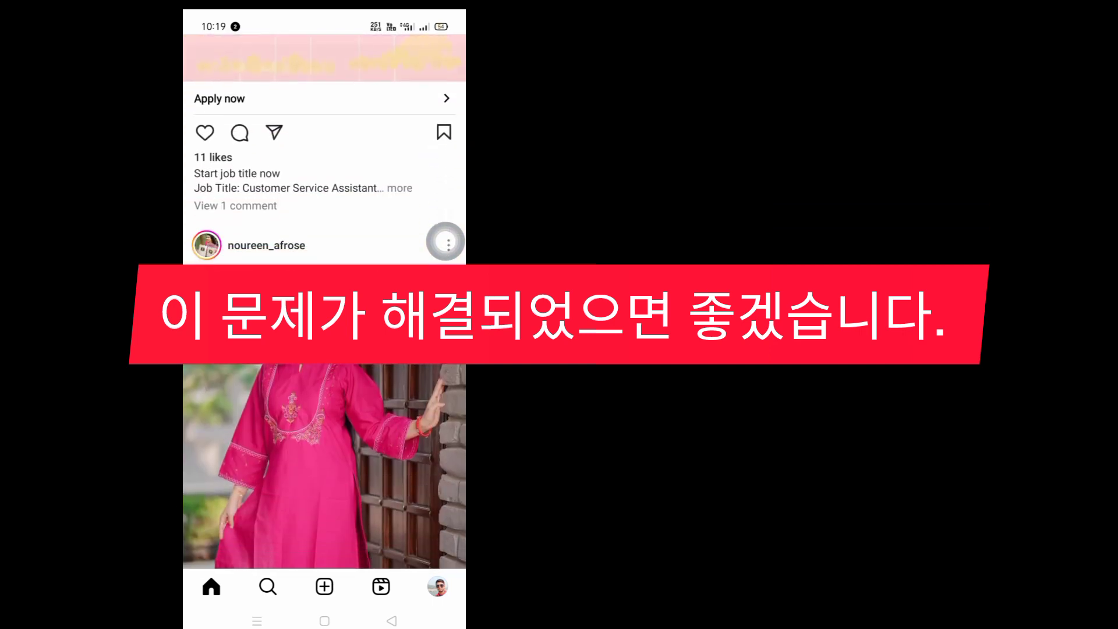